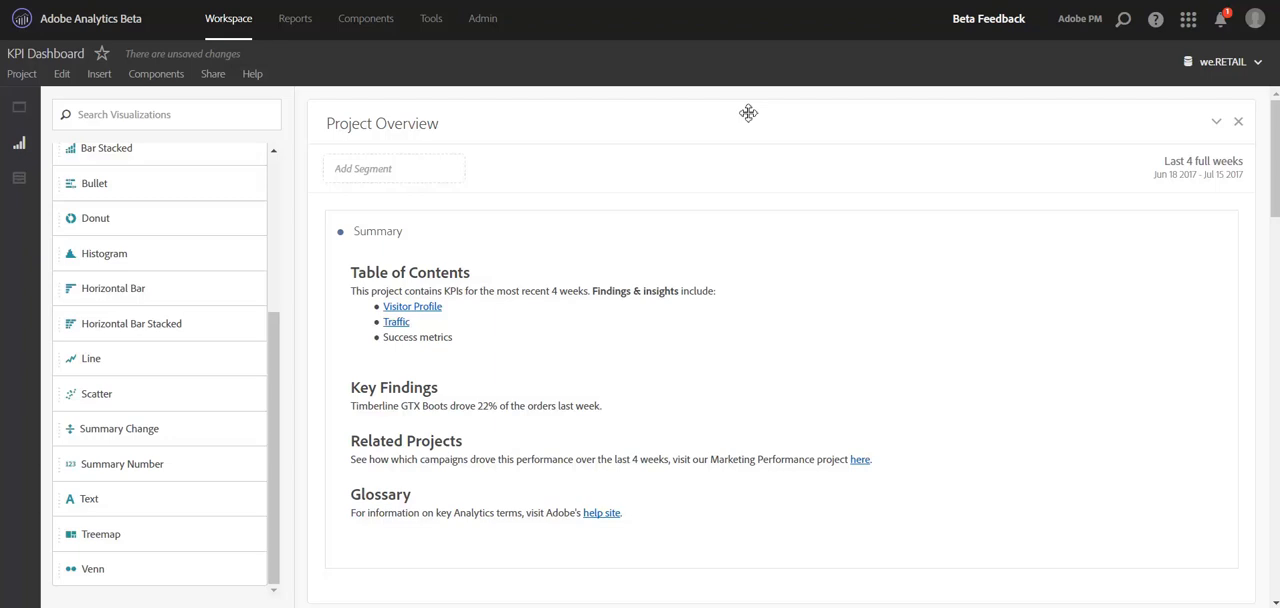
{"action": "mouse_move", "coordinate": [158, 472]}
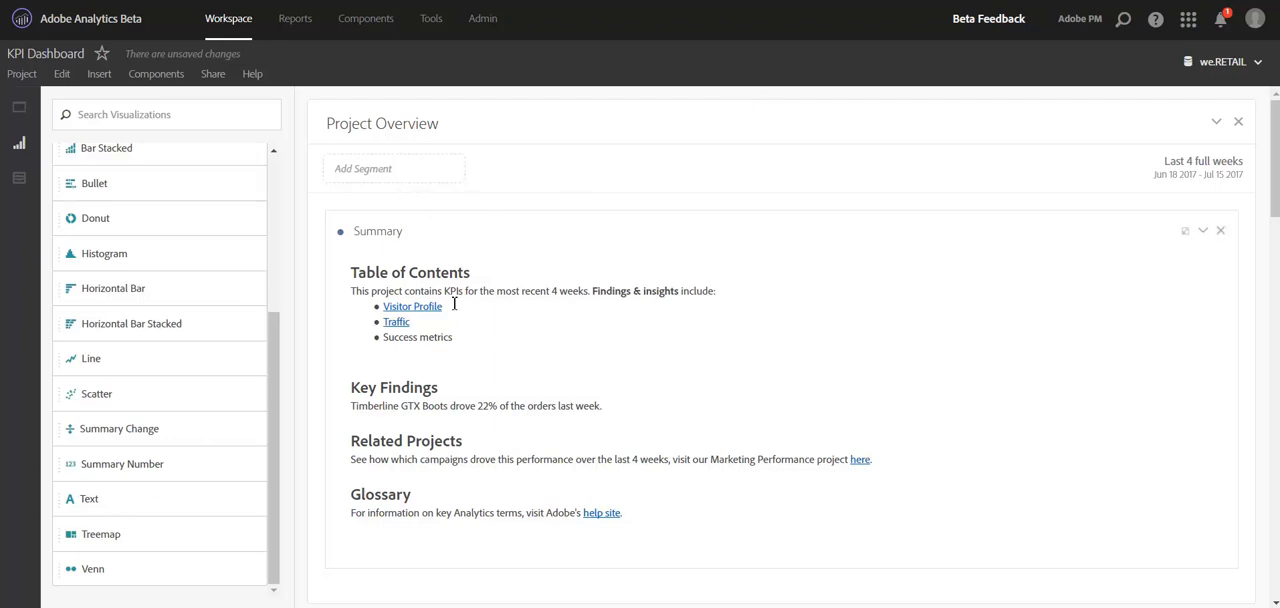
{"action": "mouse_move", "coordinate": [412, 524]}
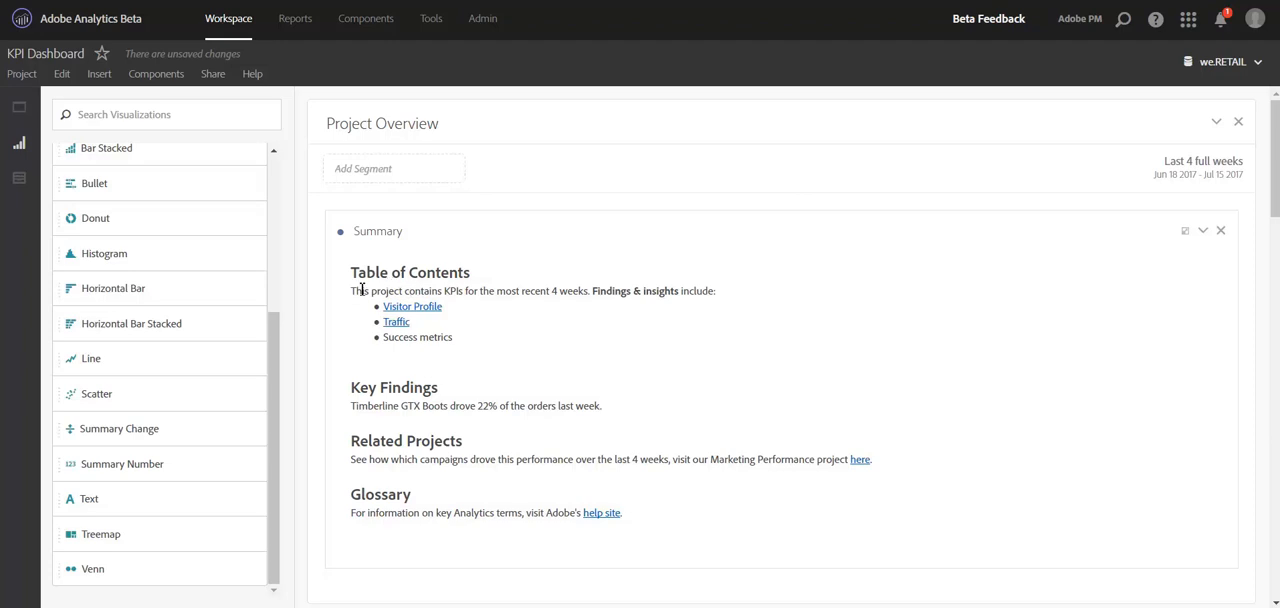
{"action": "mouse_move", "coordinate": [424, 292]}
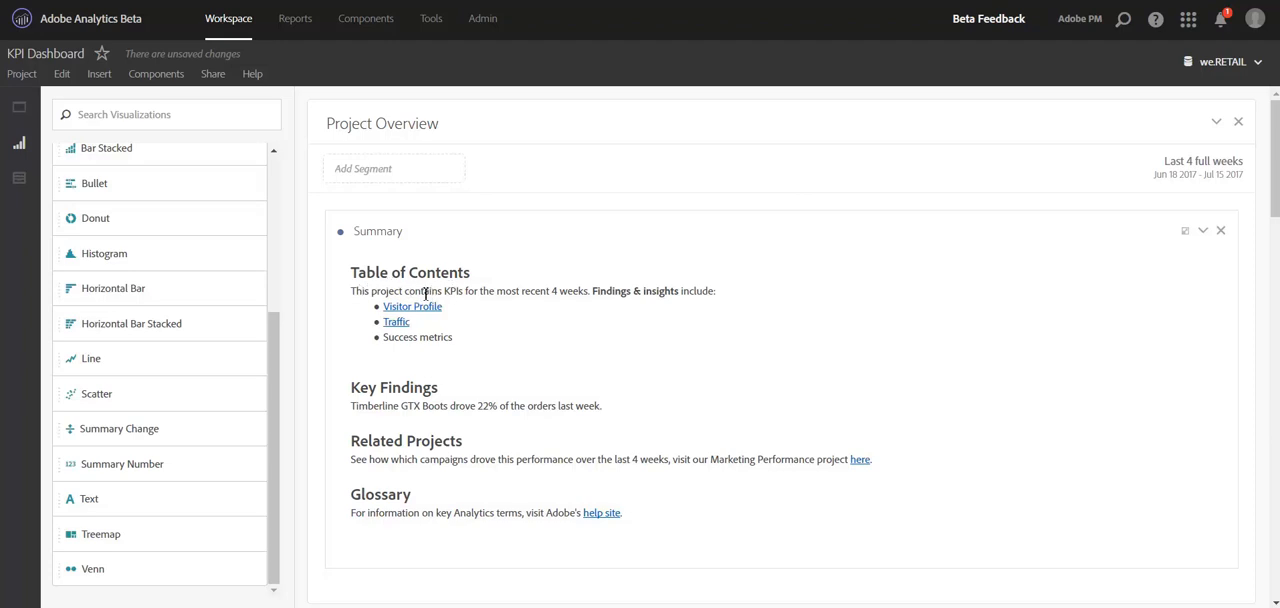
{"action": "mouse_move", "coordinate": [556, 318]}
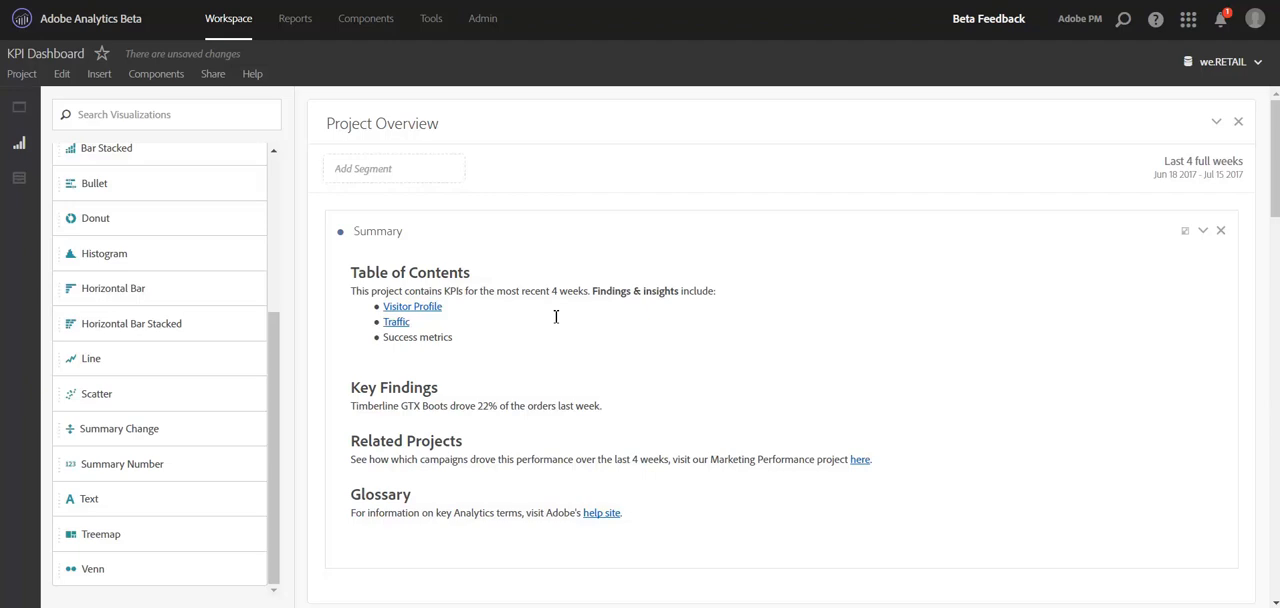
{"action": "mouse_move", "coordinate": [412, 306]}
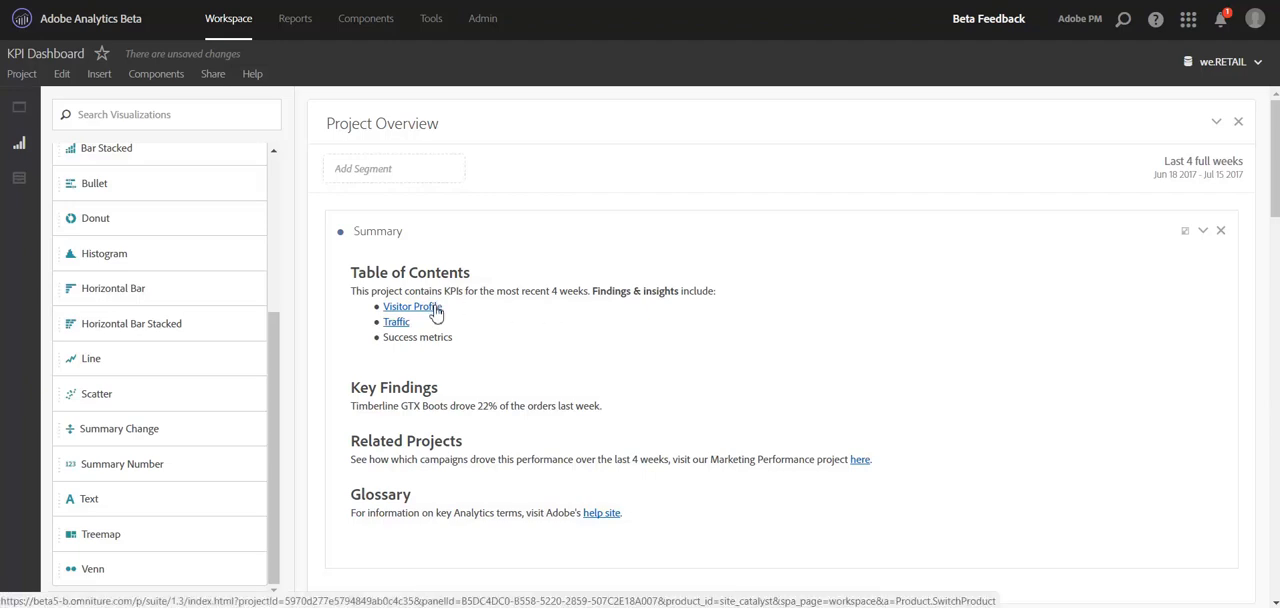
{"action": "mouse_move", "coordinate": [436, 312]}
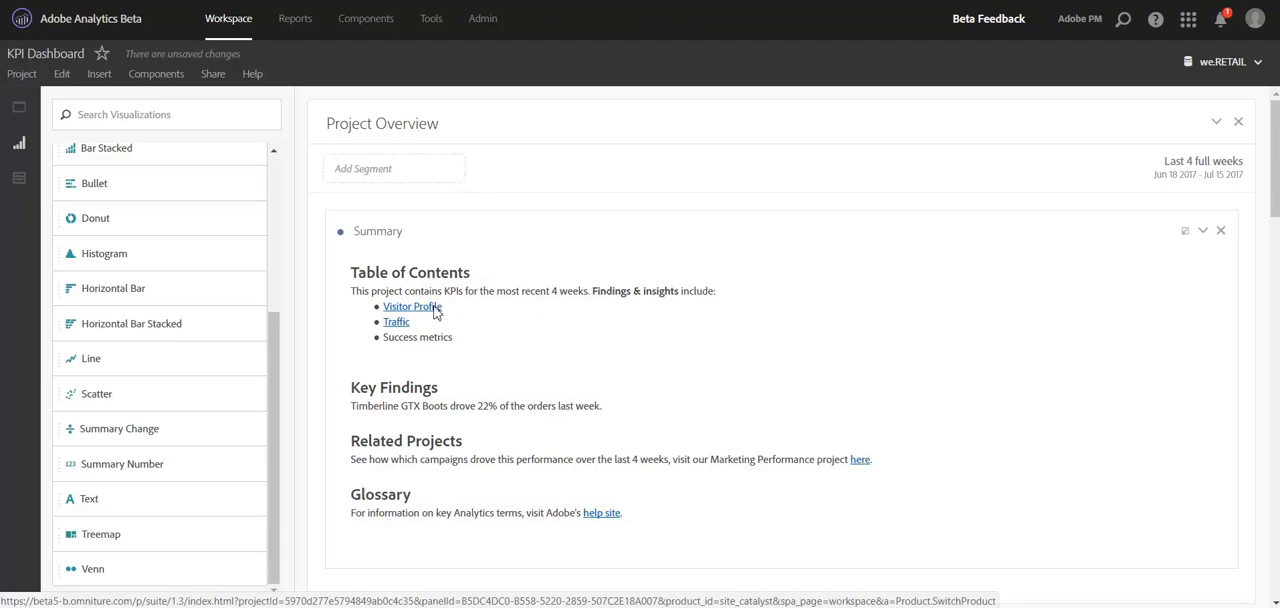
Start editing the Summary text panel and scroll down to review the Traffic panel.
{"action": "left_click", "coordinate": [412, 306]}
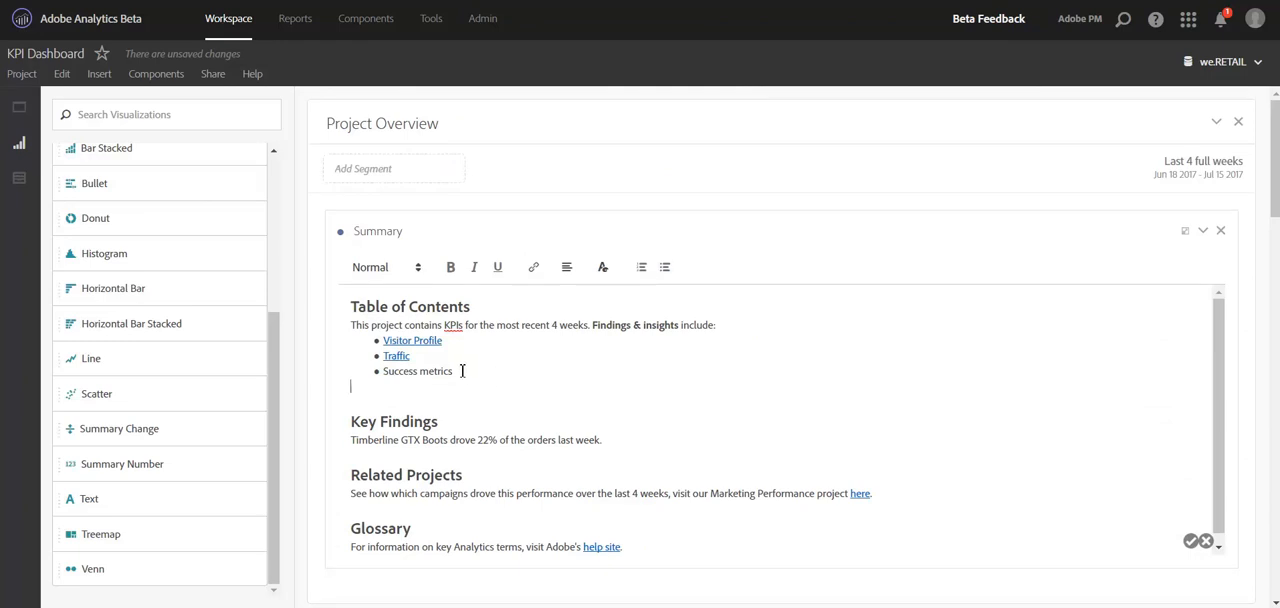
{"action": "mouse_move", "coordinate": [514, 376]}
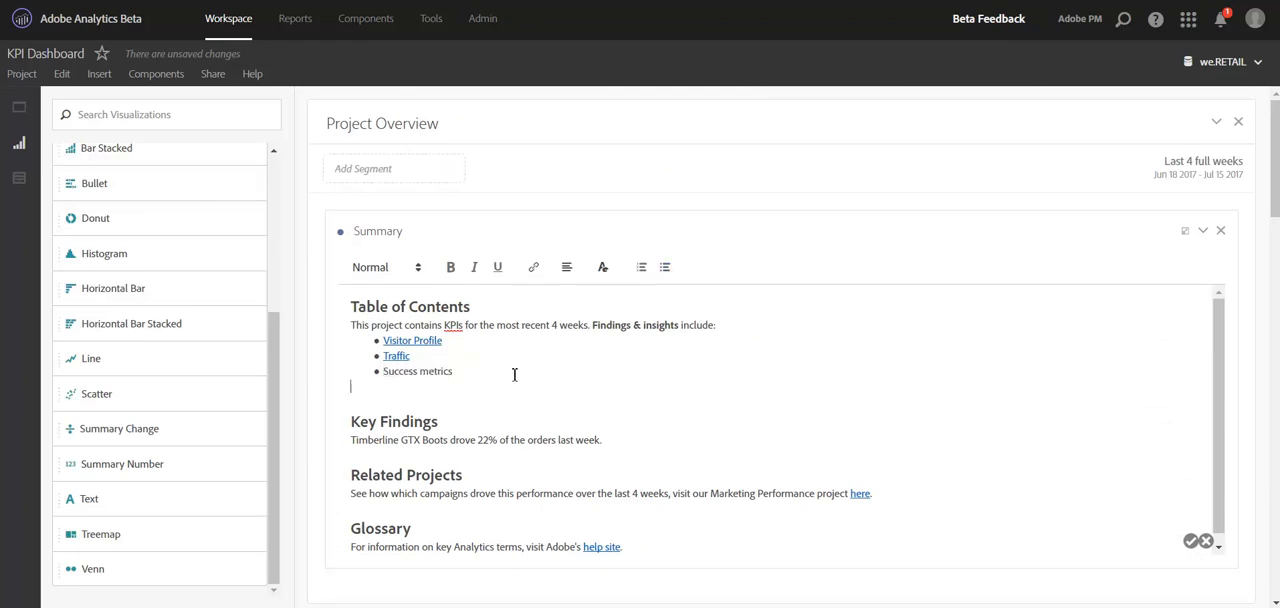
{"action": "scroll", "scroll_direction": "down", "scroll_amount": 3}
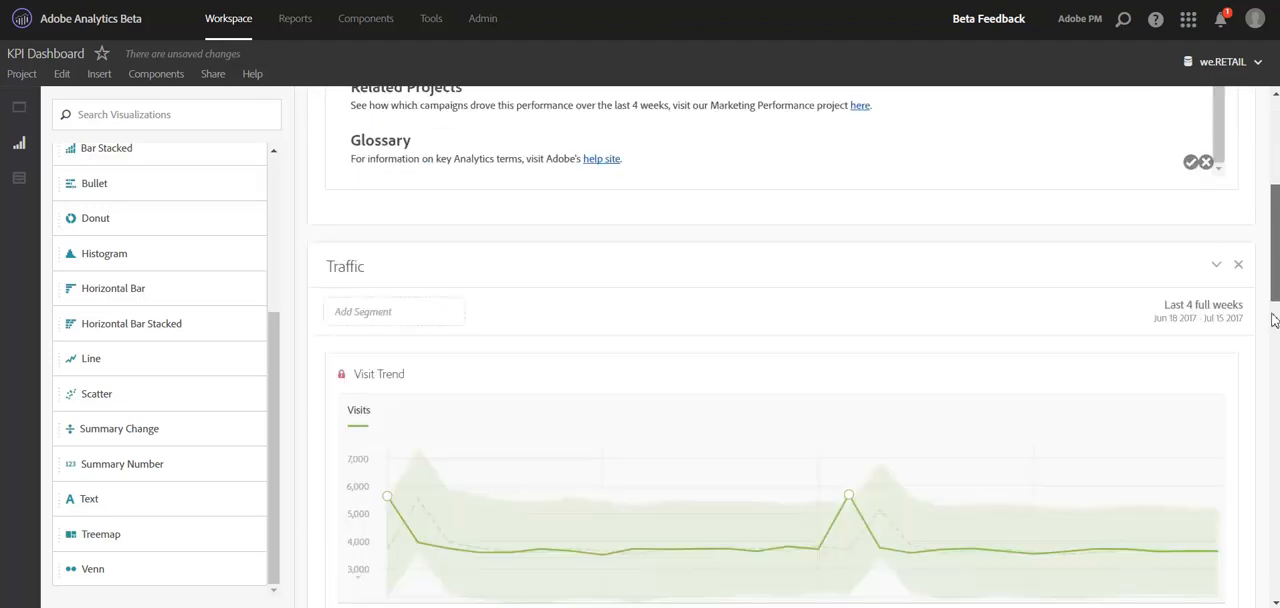
{"action": "scroll", "scroll_direction": "down", "scroll_amount": 3}
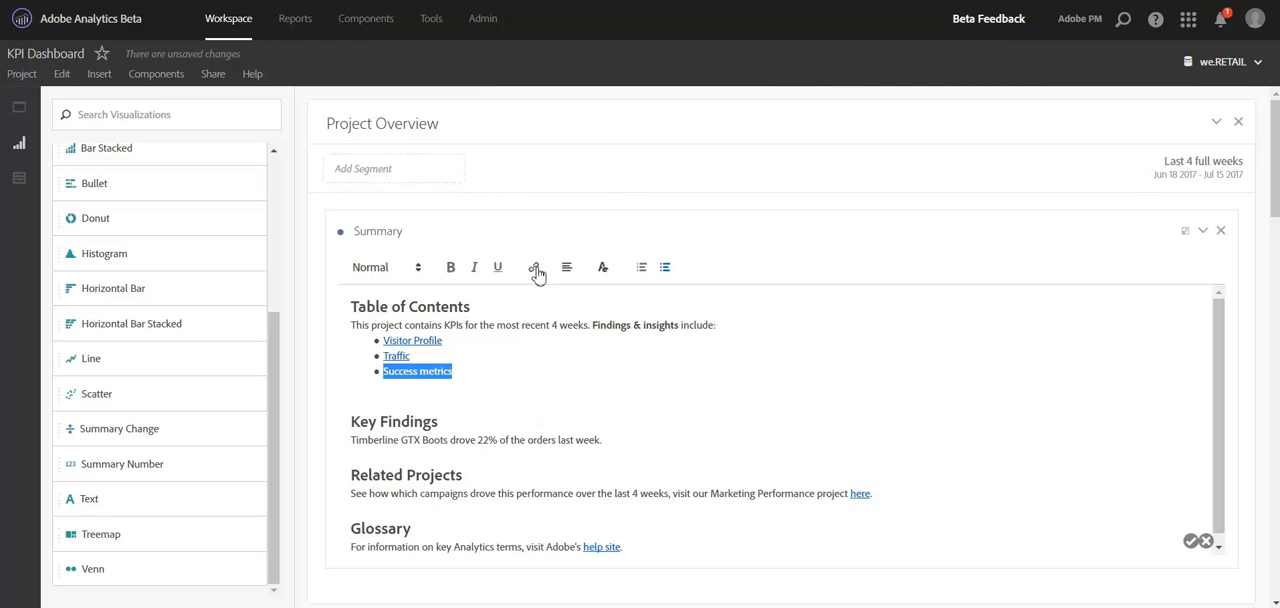
Link 'Success metrics' to ta5-b.omniture.com/x/5_2sfqs and resume editing the Summary.
{"action": "left_click", "coordinate": [536, 268]}
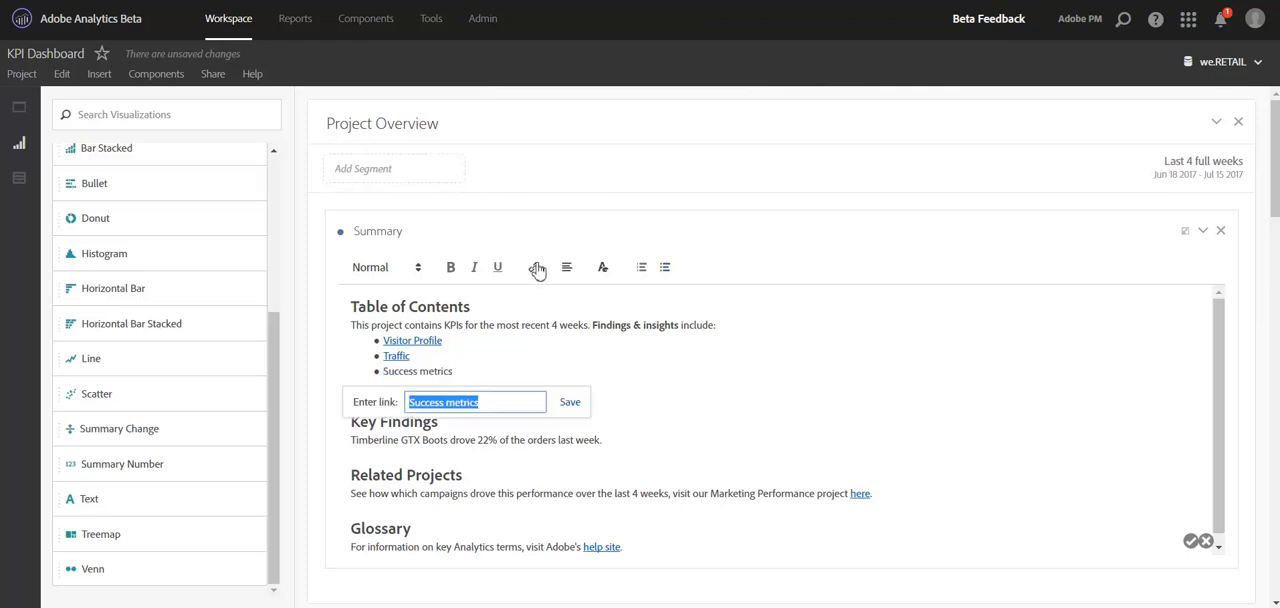
{"action": "type", "text": "ta5-b.omniture.com/x/5_2sfqs"}
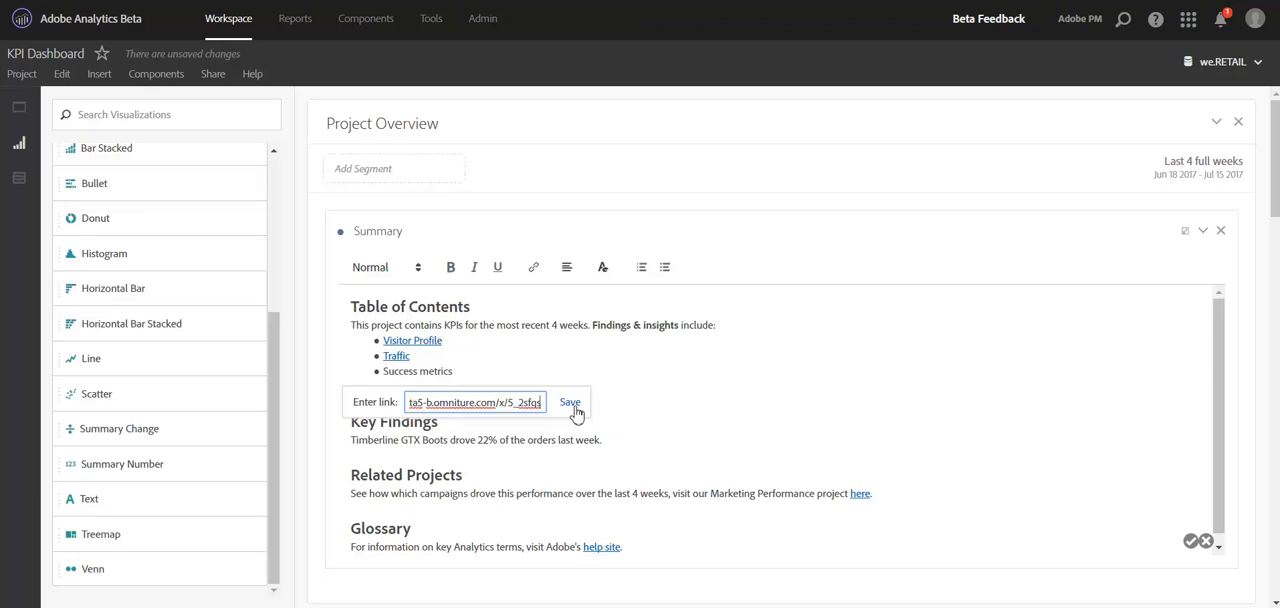
{"action": "left_click", "coordinate": [568, 400]}
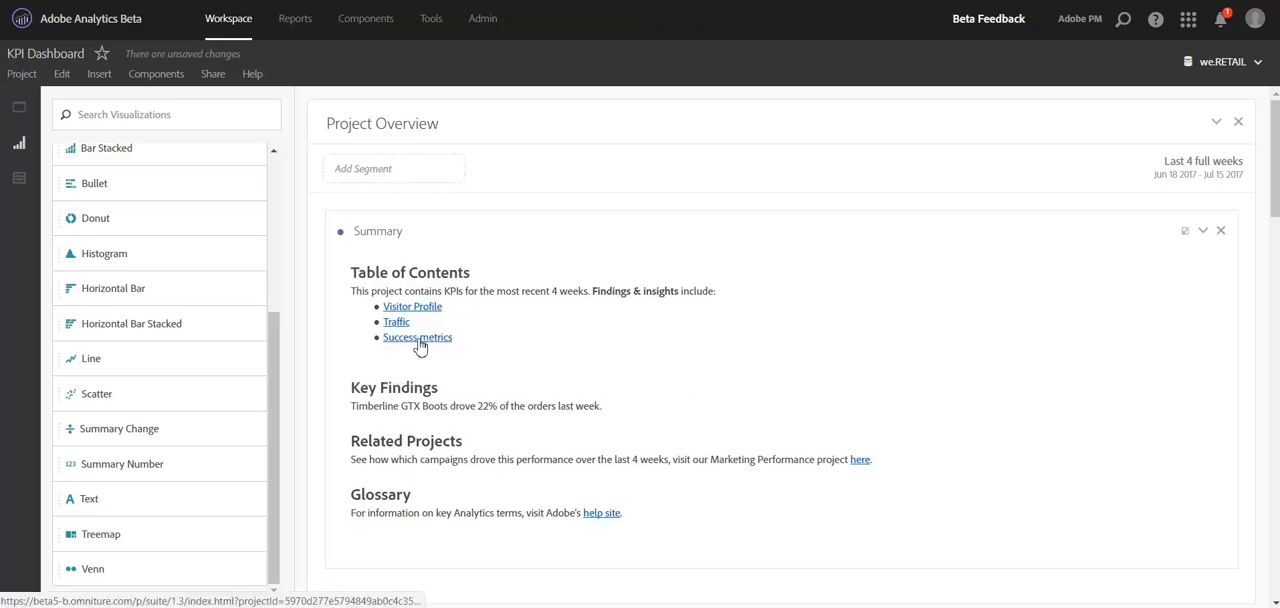
{"action": "left_click", "coordinate": [418, 336]}
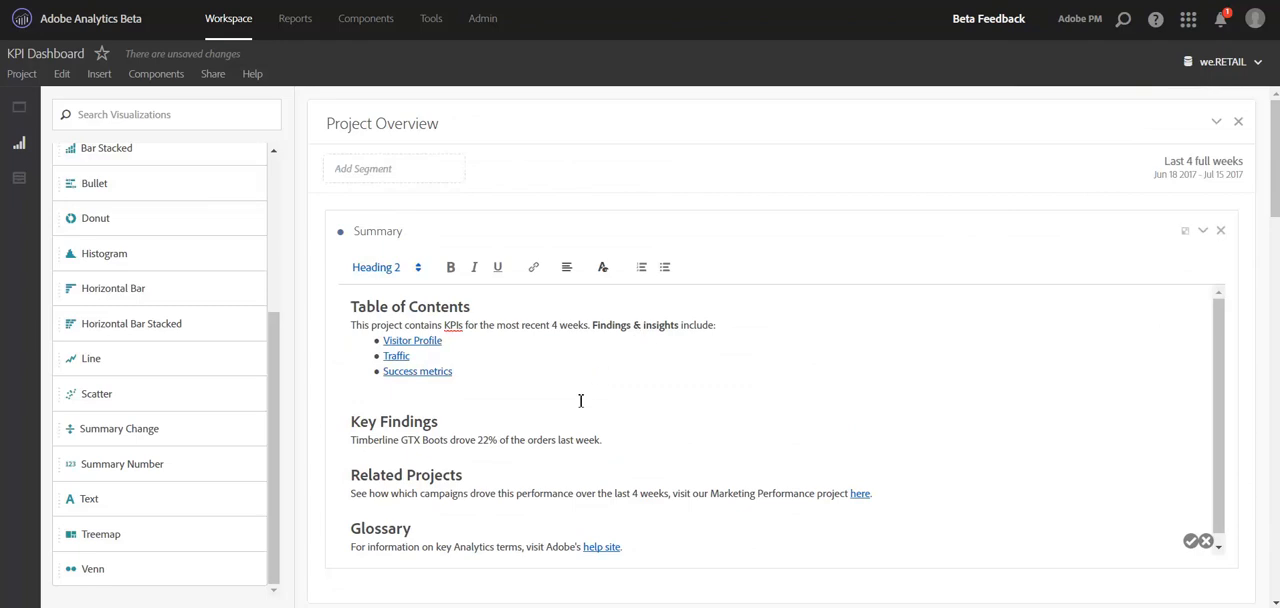
{"action": "mouse_move", "coordinate": [584, 366]}
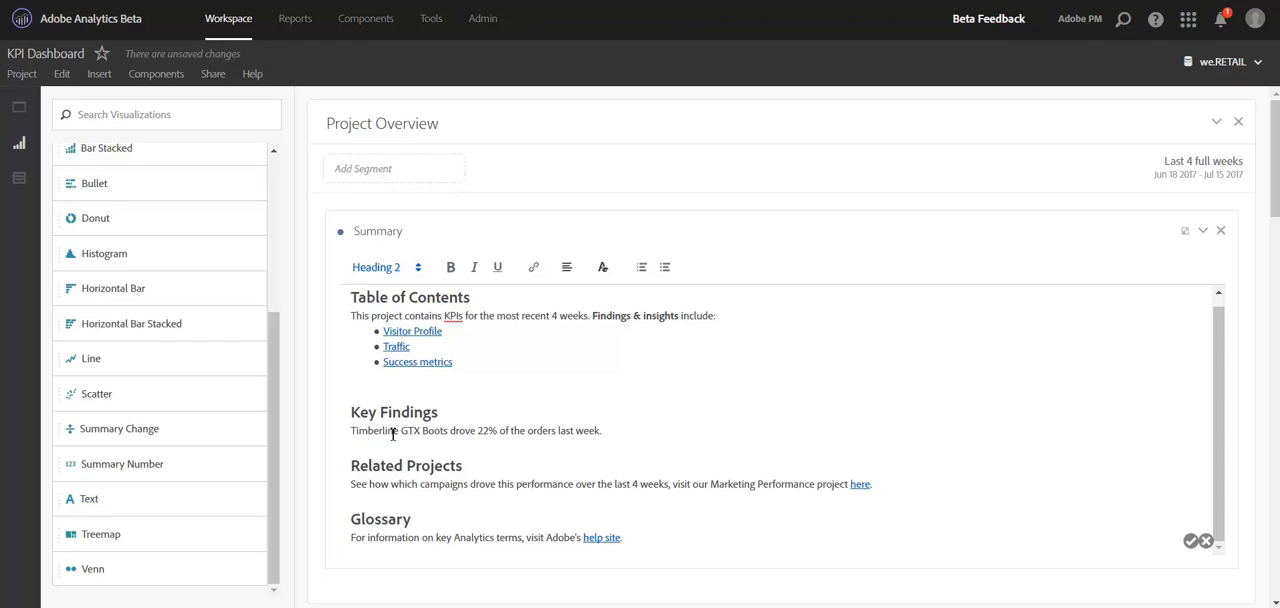
{"action": "scroll", "scroll_direction": "down", "scroll_amount": 3}
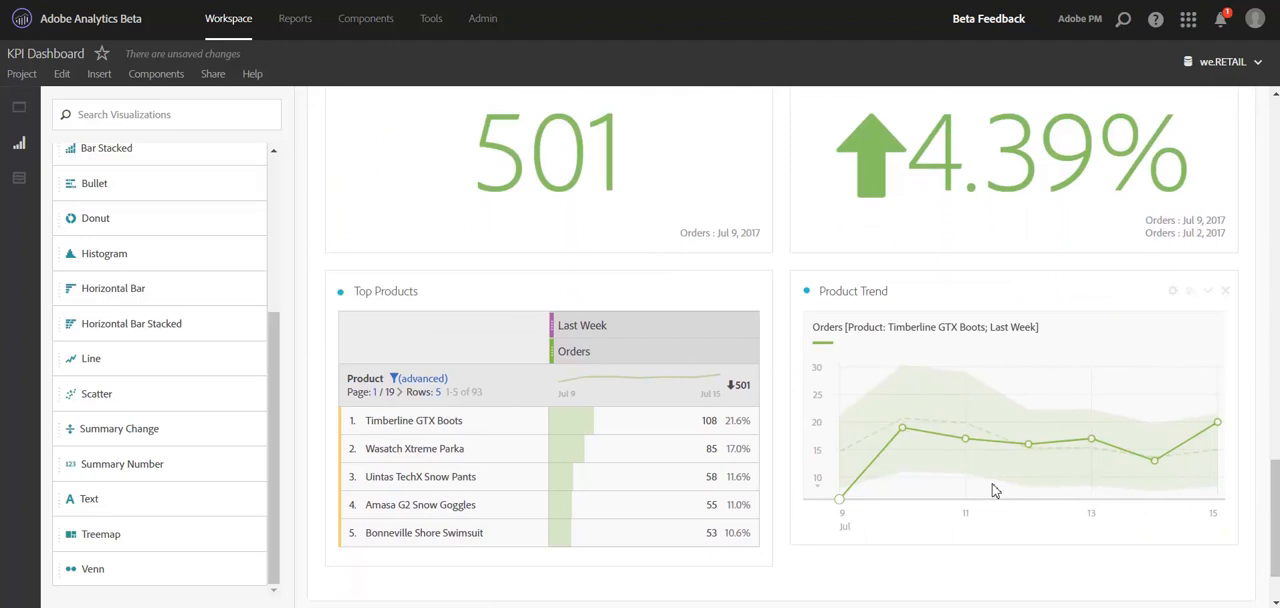
{"action": "mouse_move", "coordinate": [574, 288]}
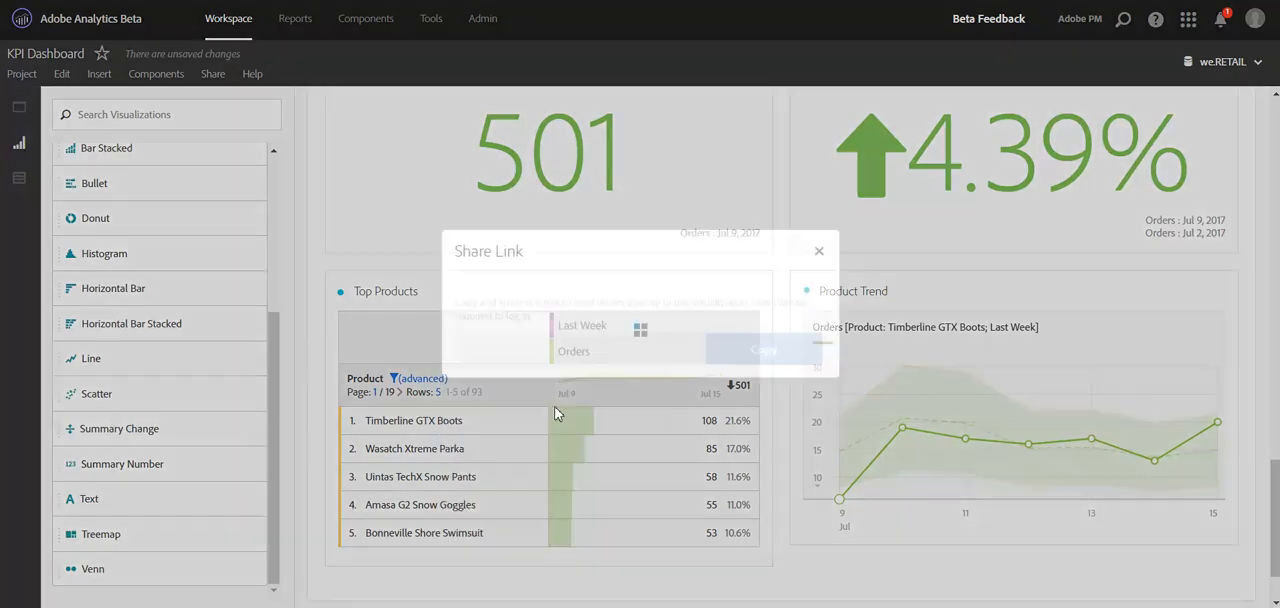
{"action": "left_click", "coordinate": [820, 252]}
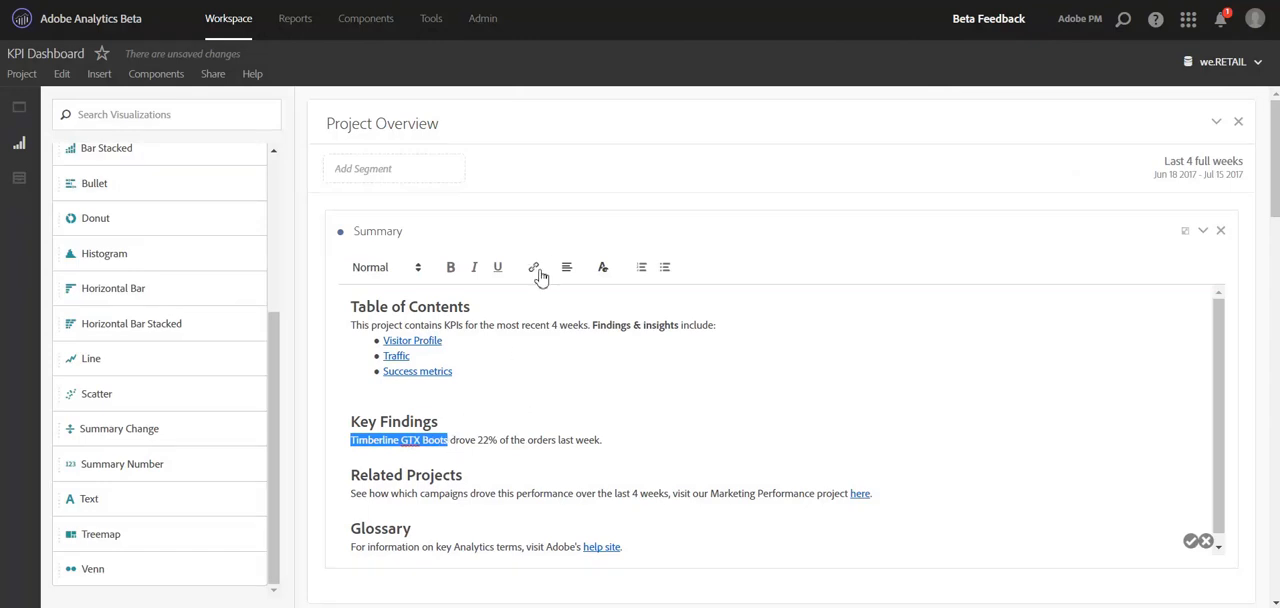
Save a hyperlink on 'Timberline GTX Boots' and scroll down to the Success Metrics panel.
{"action": "left_click", "coordinate": [532, 268]}
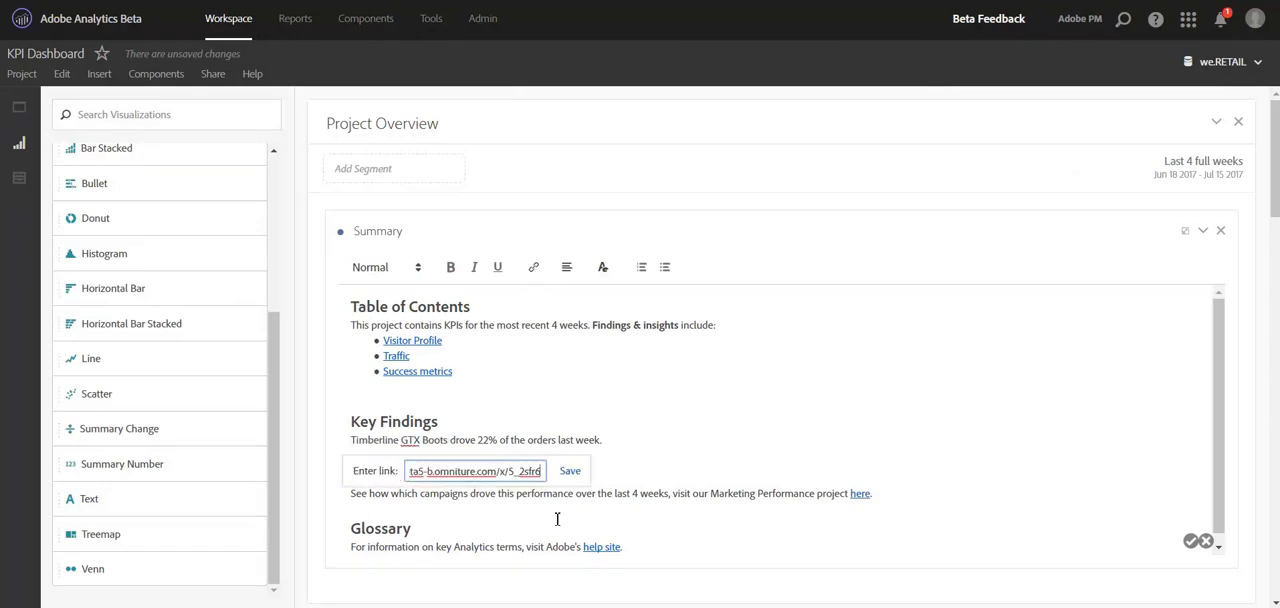
{"action": "left_click", "coordinate": [568, 470]}
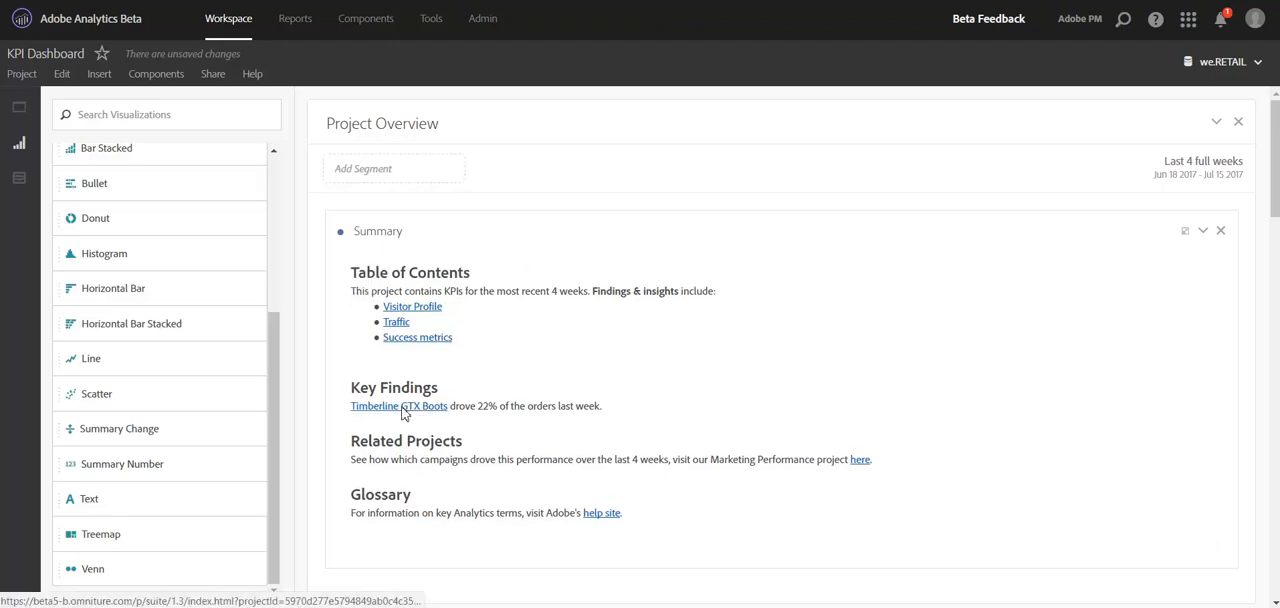
{"action": "scroll", "scroll_direction": "down", "scroll_amount": 3}
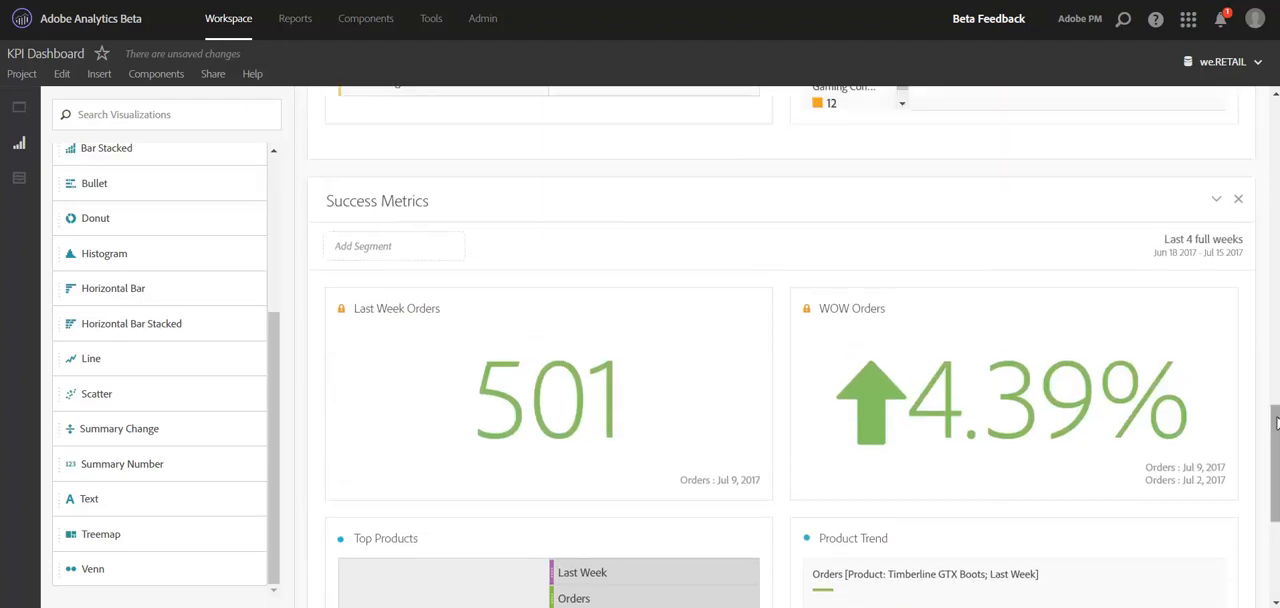
{"action": "mouse_move", "coordinate": [864, 192]}
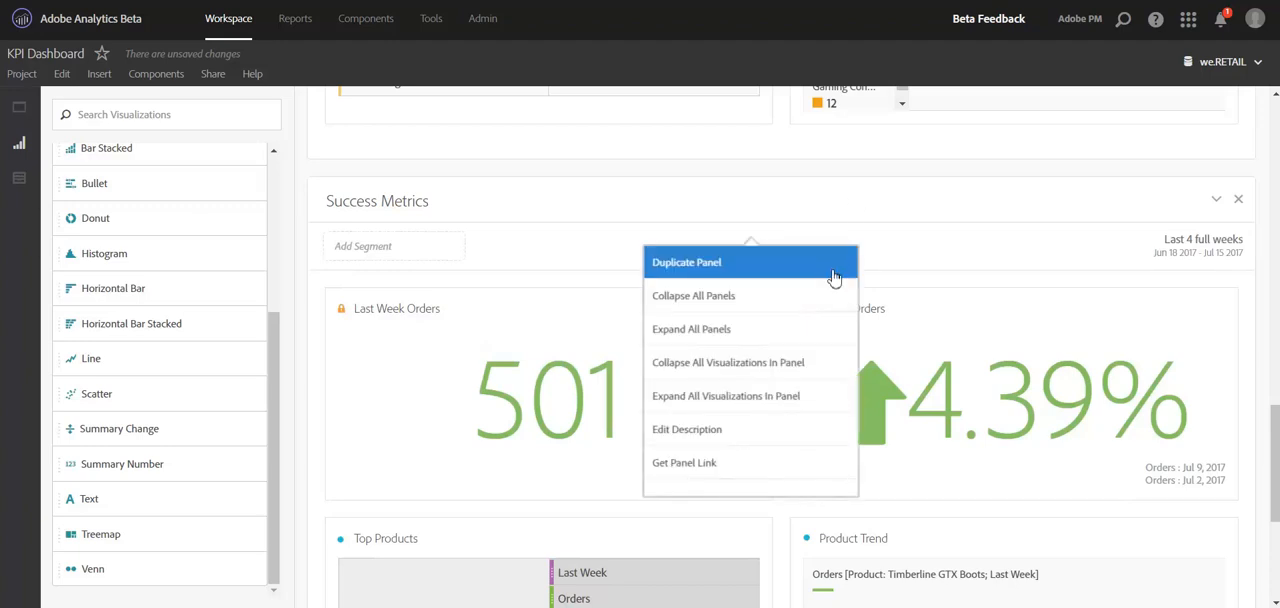
{"action": "mouse_move", "coordinate": [796, 428]}
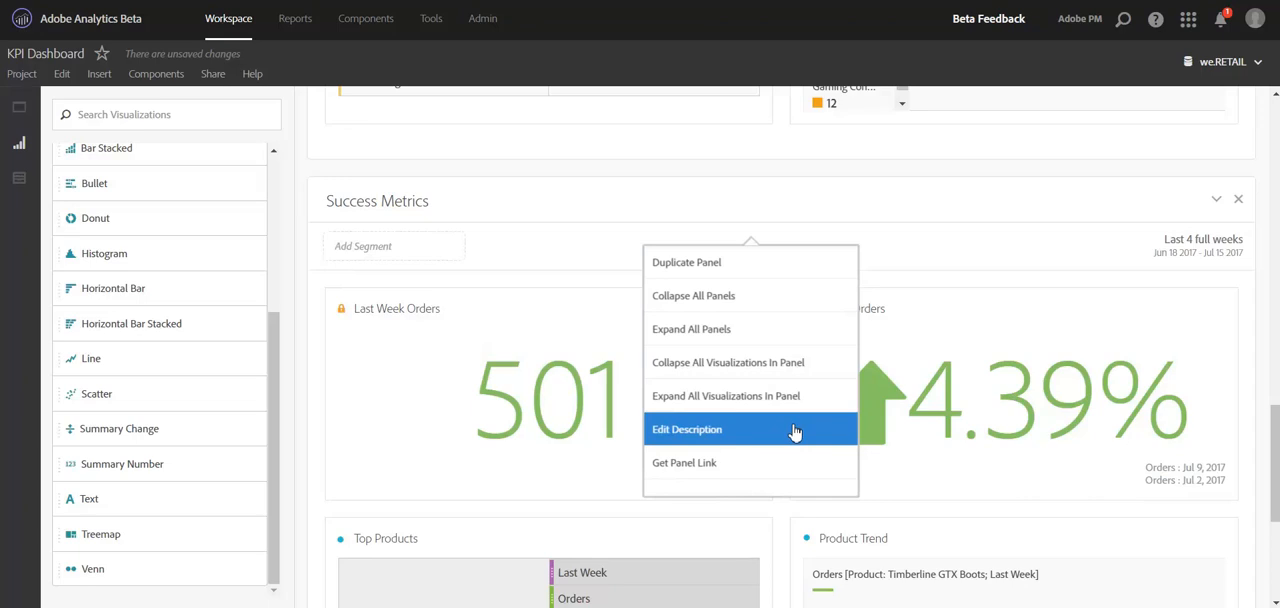
Edit the Success Metrics panel description to read 'Back to Top'.
{"action": "left_click", "coordinate": [688, 428]}
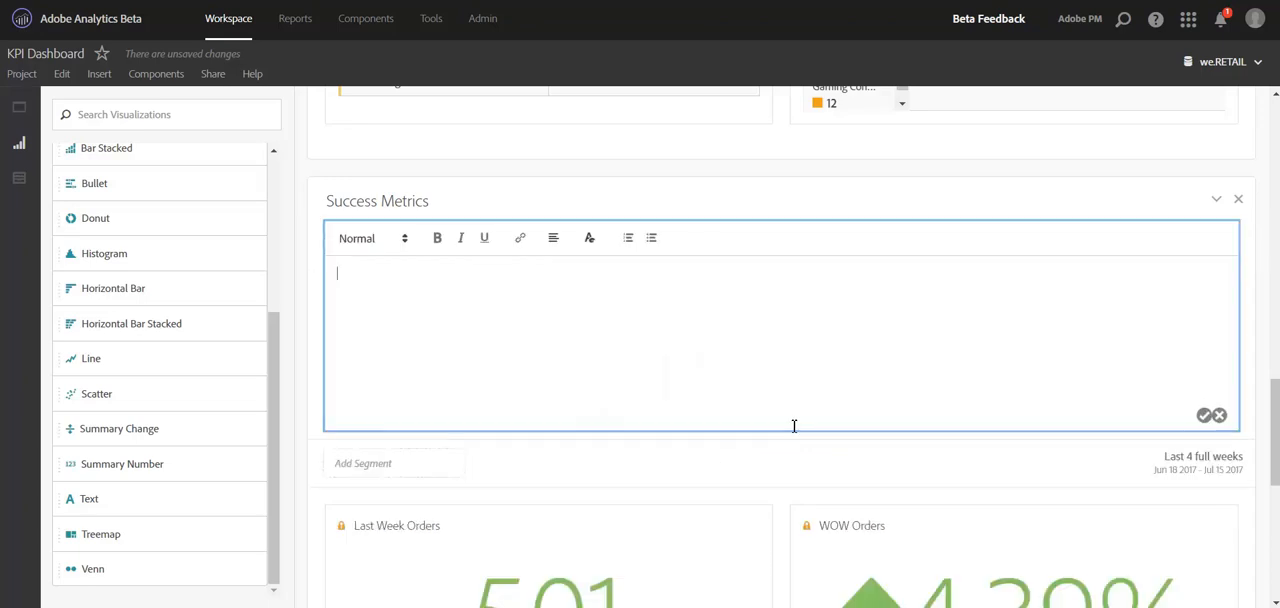
{"action": "mouse_move", "coordinate": [448, 240]}
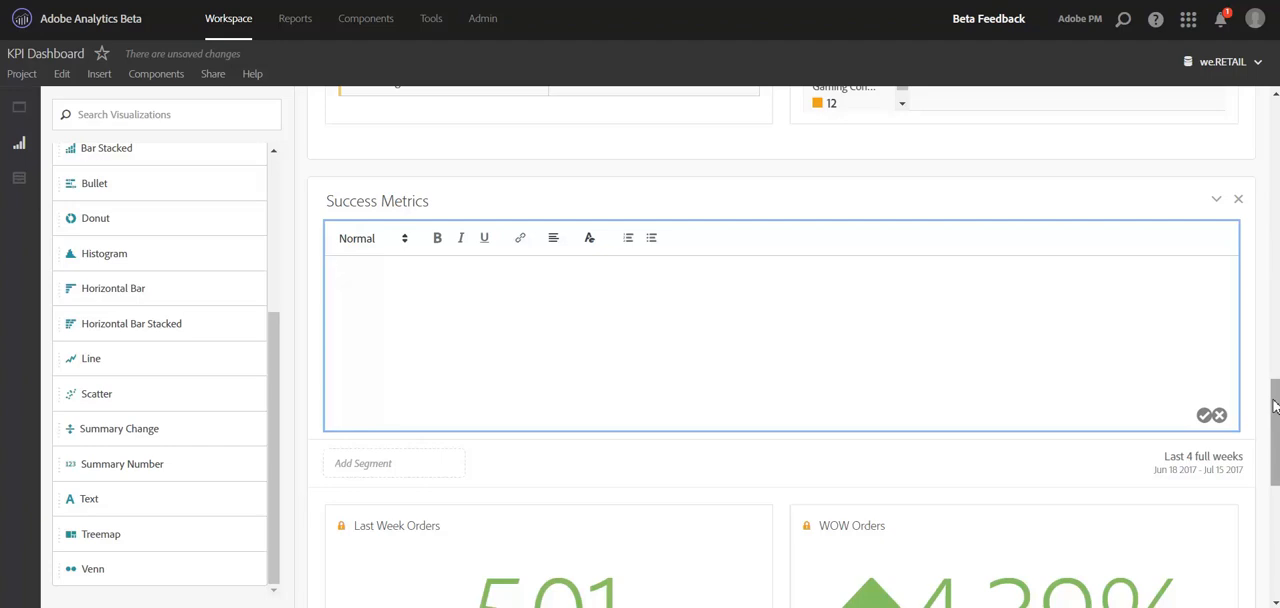
{"action": "type", "text": "Back to"}
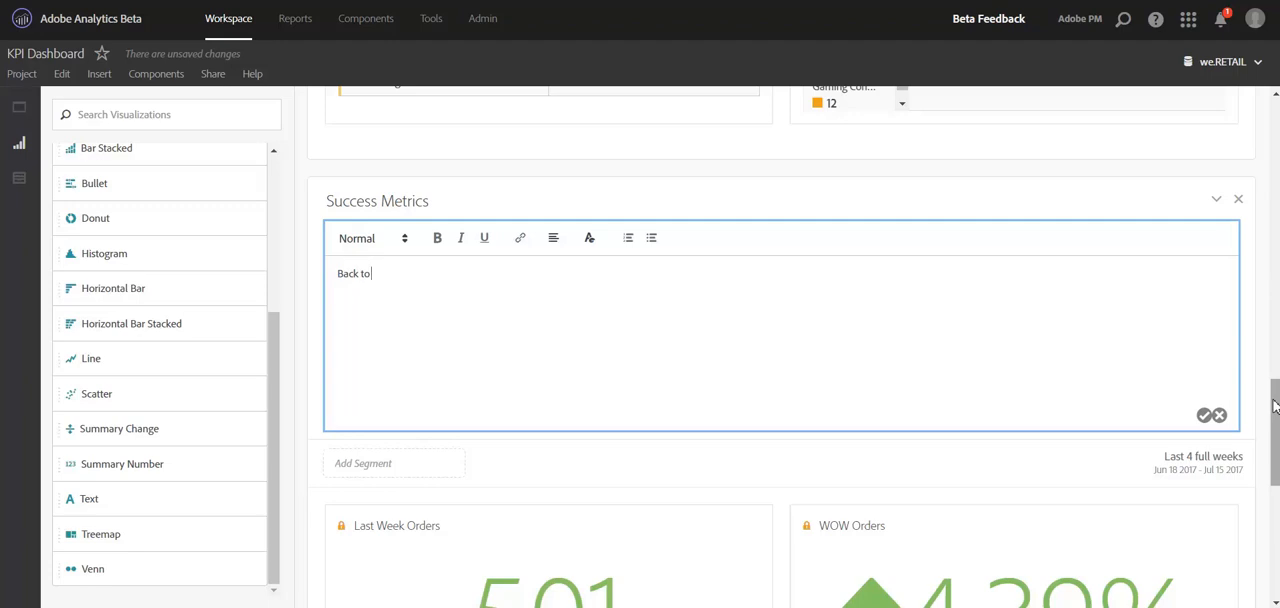
{"action": "type", "text": "Top"}
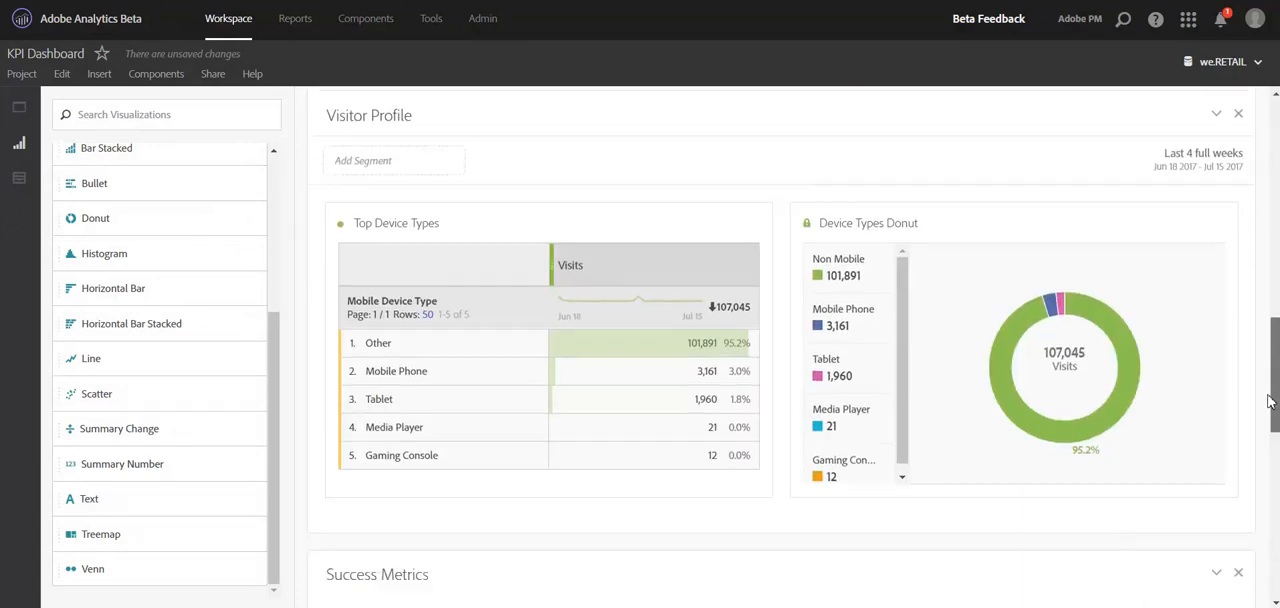
Make the 'Back to Top' description a hyperlink and follow it back to the Project Overview Summary.
{"action": "scroll", "scroll_direction": "down", "scroll_amount": 3}
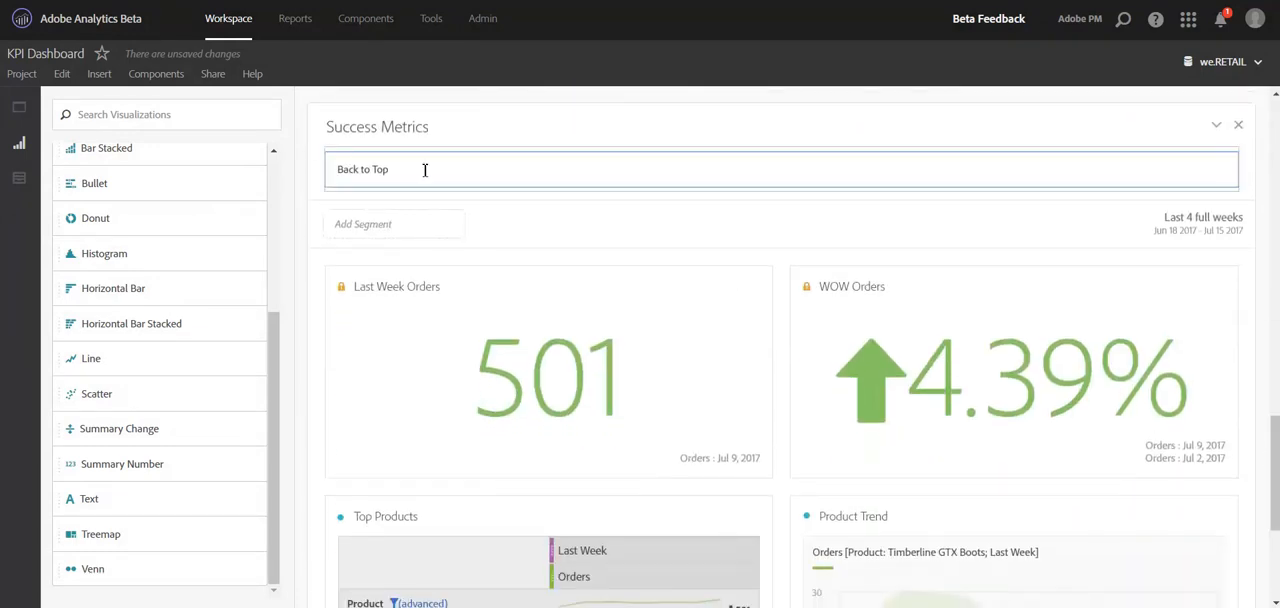
{"action": "double_click", "coordinate": [362, 168]}
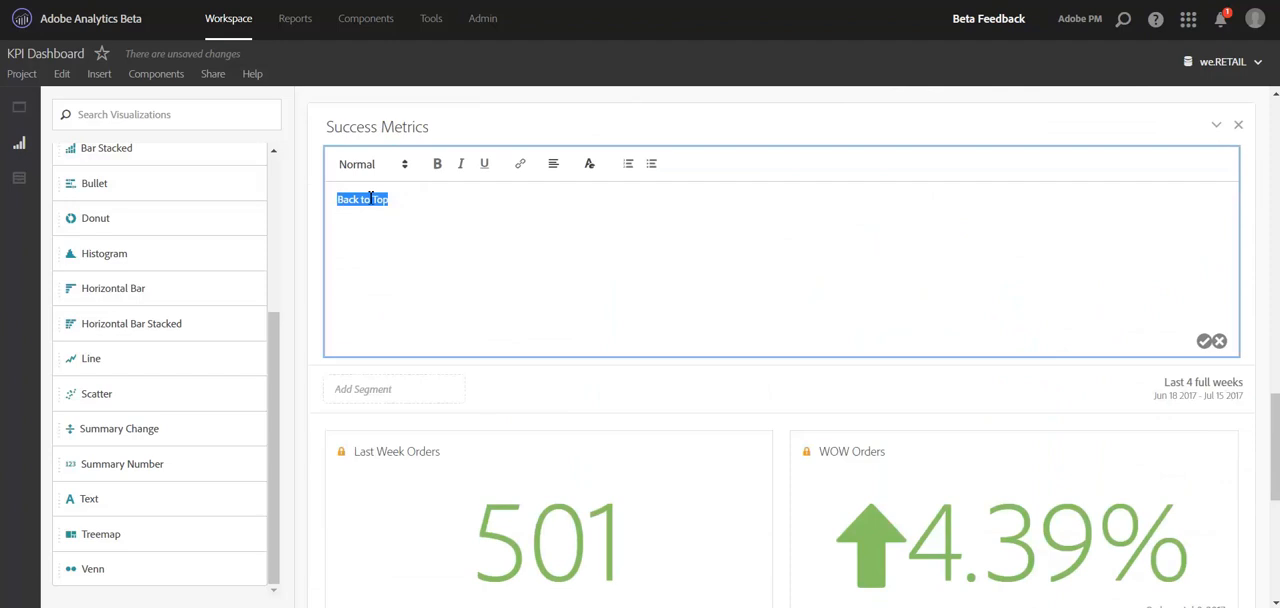
{"action": "left_click", "coordinate": [520, 164]}
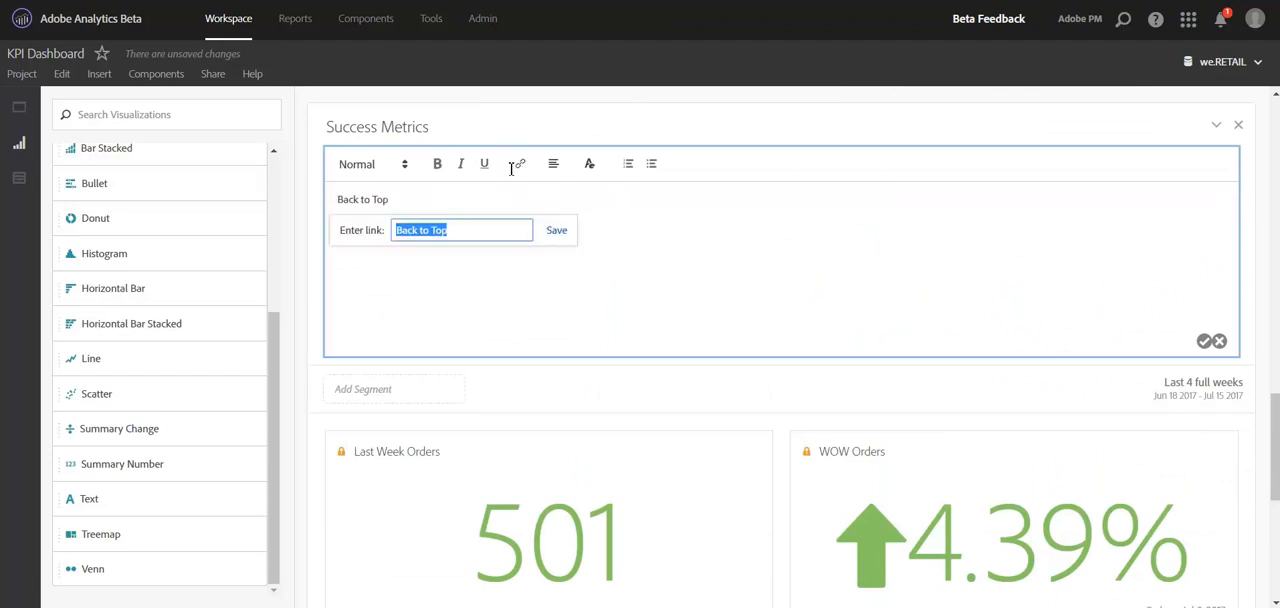
{"action": "left_click", "coordinate": [556, 230]}
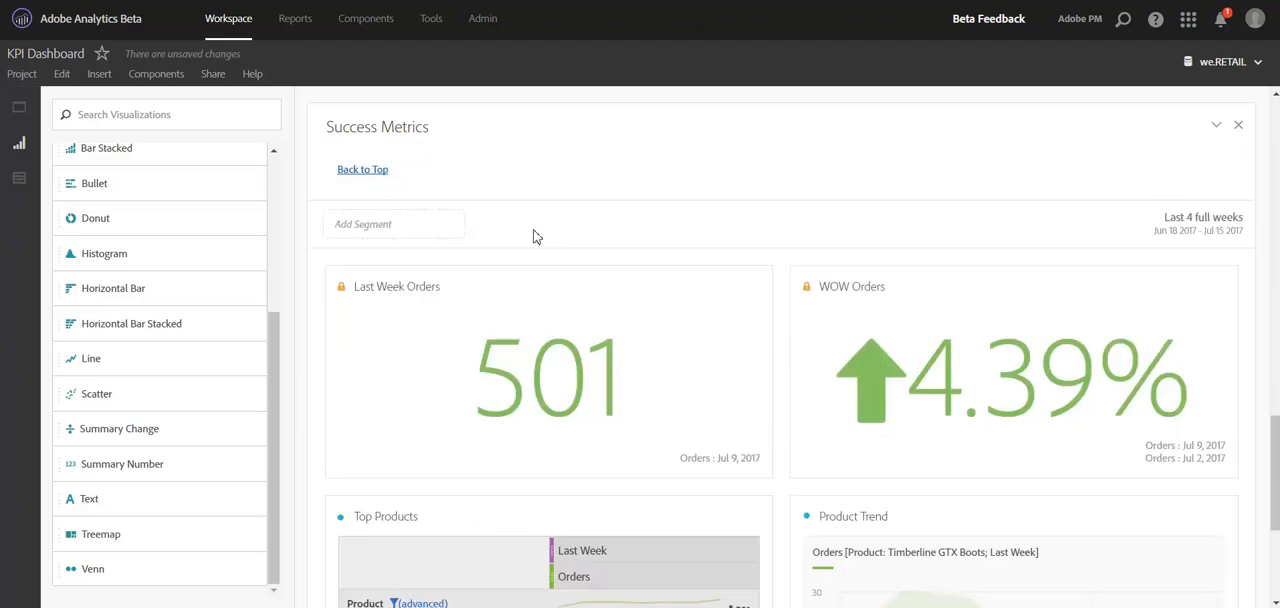
{"action": "left_click", "coordinate": [362, 168]}
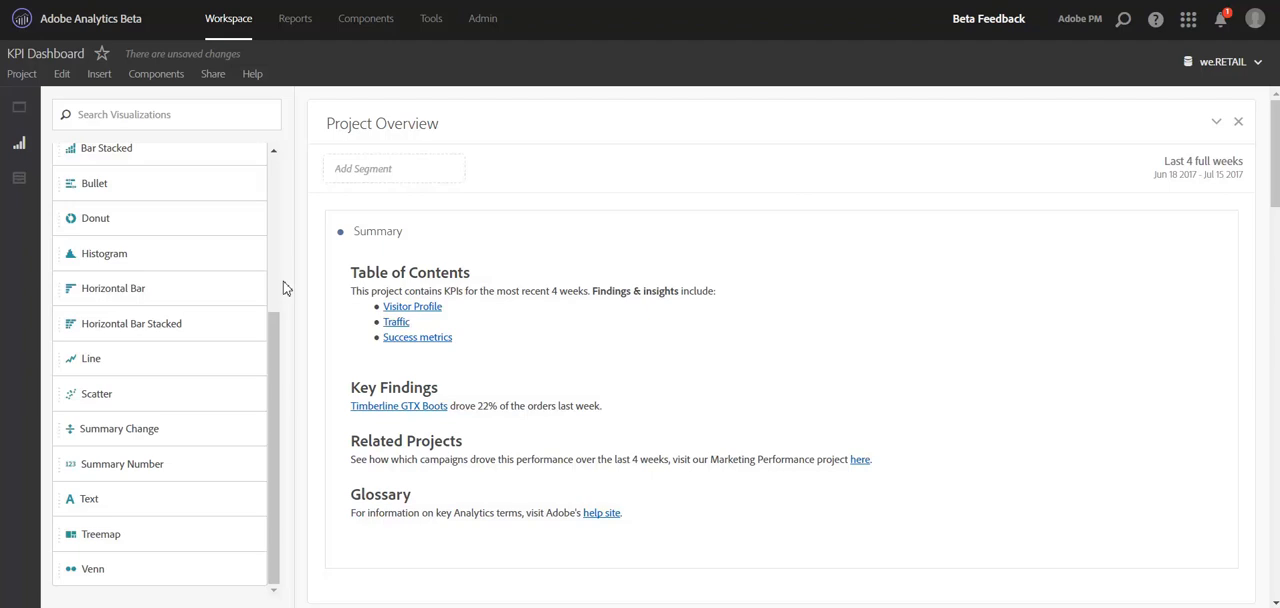
{"action": "left_click", "coordinate": [212, 72]}
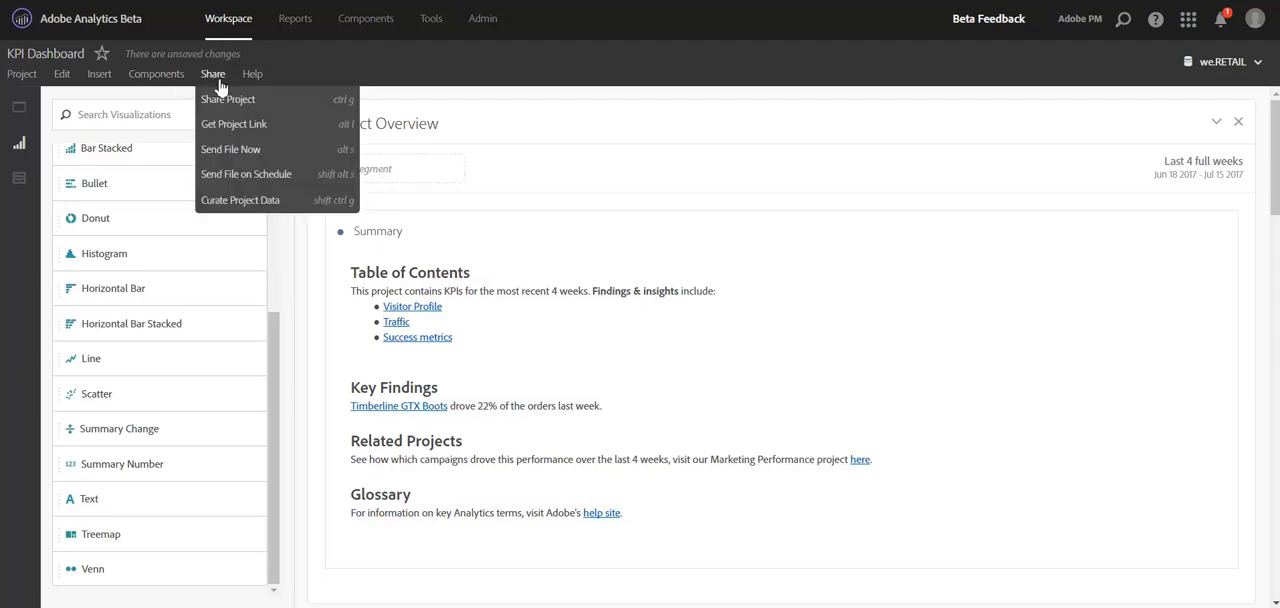
{"action": "mouse_move", "coordinate": [234, 124]}
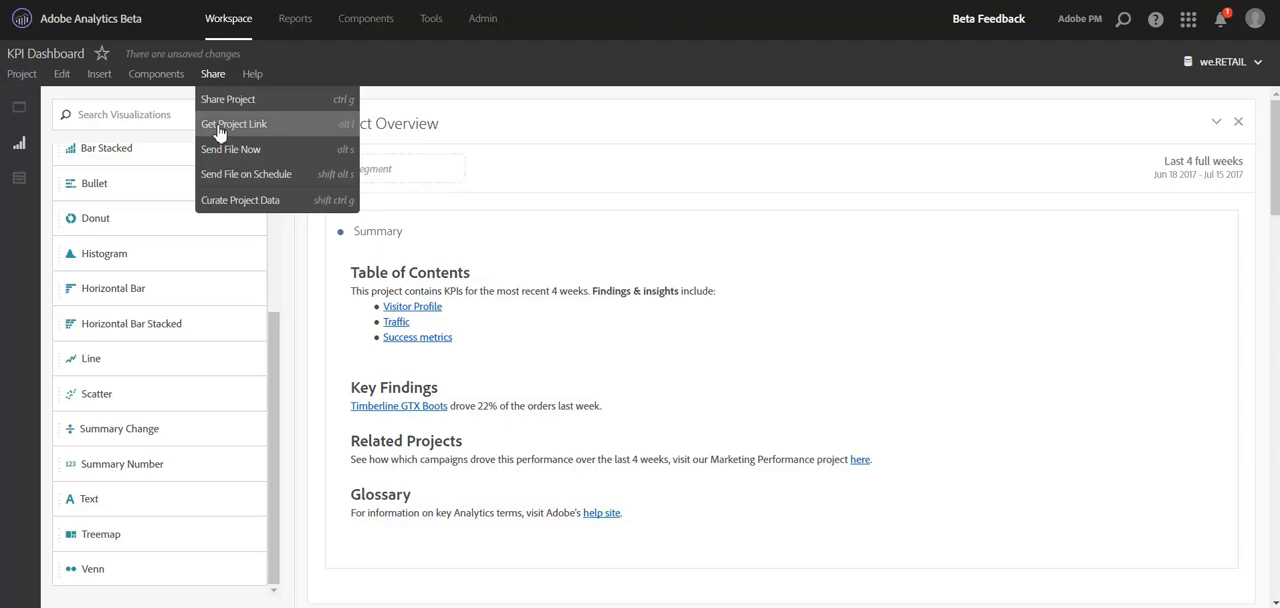
{"action": "mouse_move", "coordinate": [216, 130]}
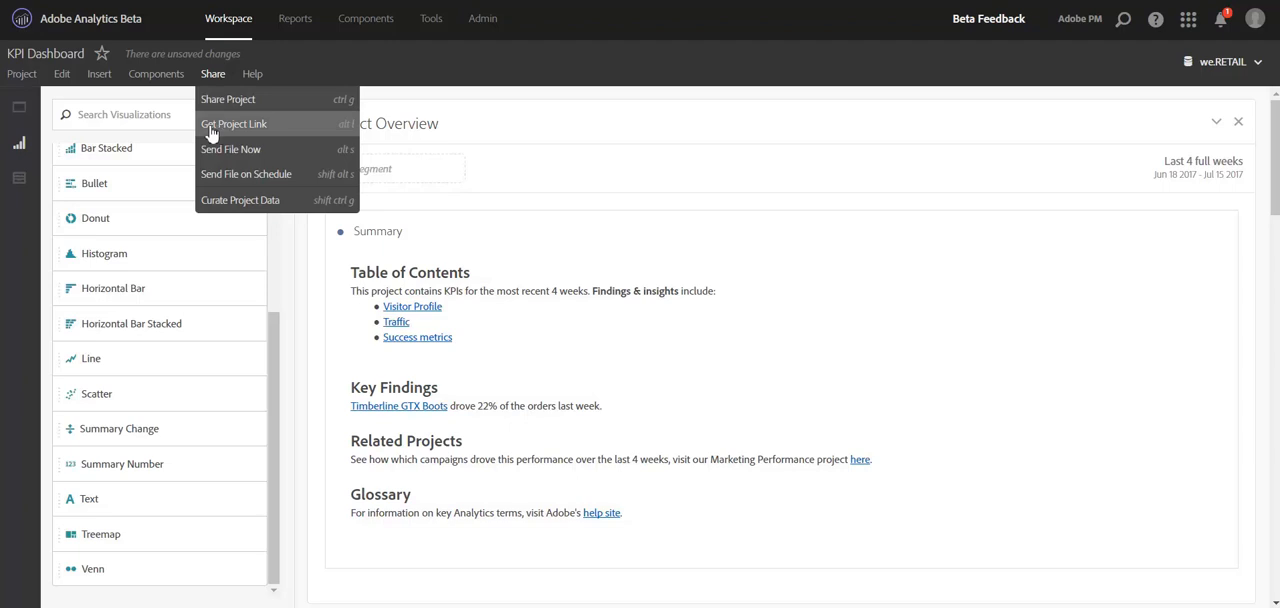
{"action": "left_click", "coordinate": [234, 124]}
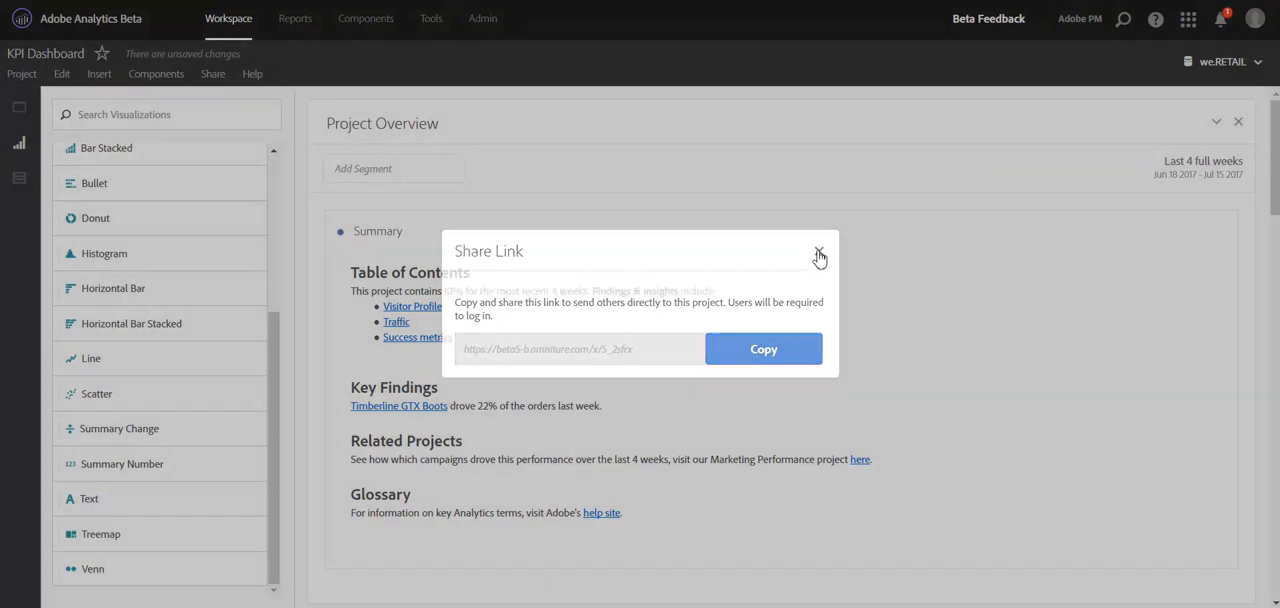
{"action": "left_click", "coordinate": [820, 252]}
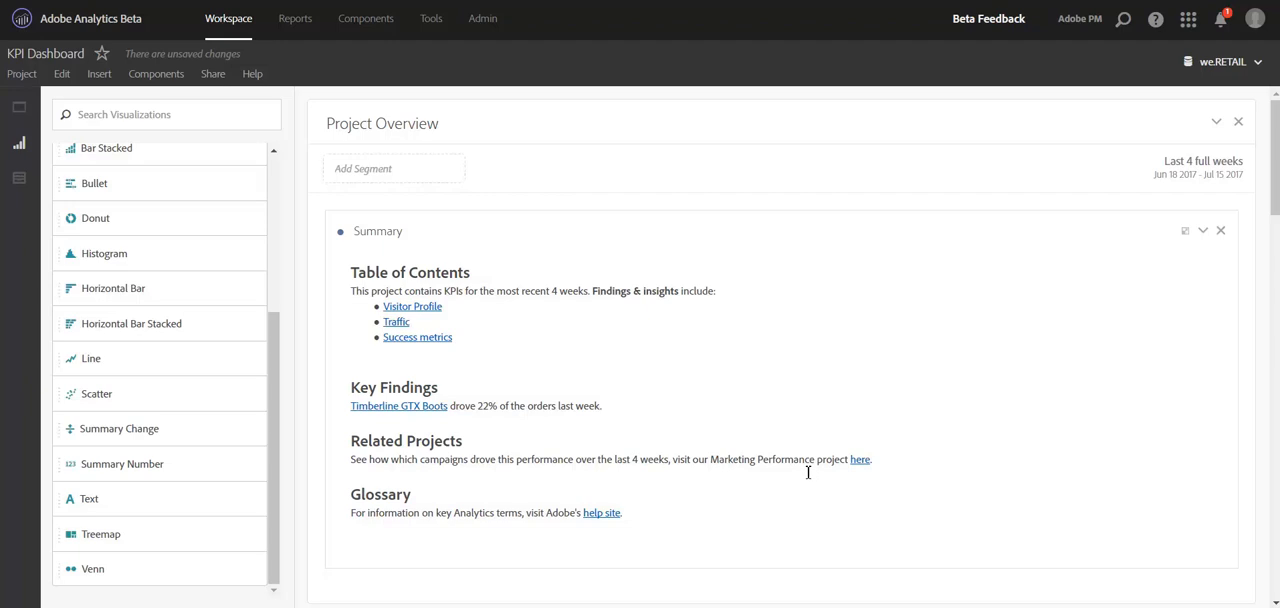
{"action": "mouse_move", "coordinate": [612, 430]}
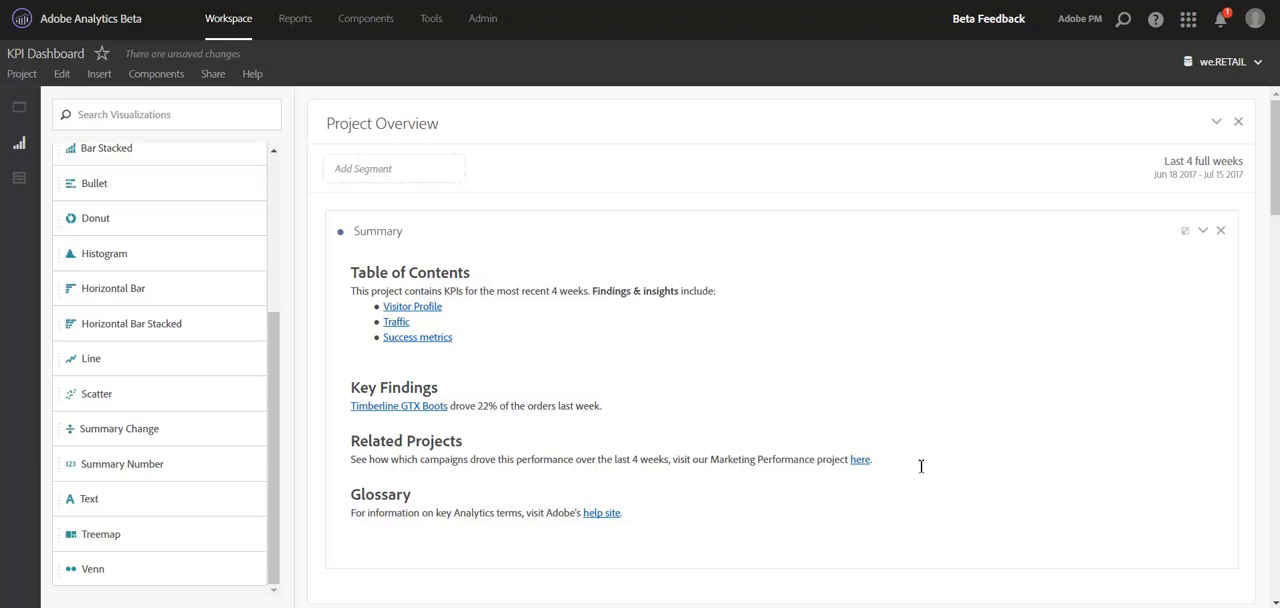
{"action": "mouse_move", "coordinate": [906, 468]}
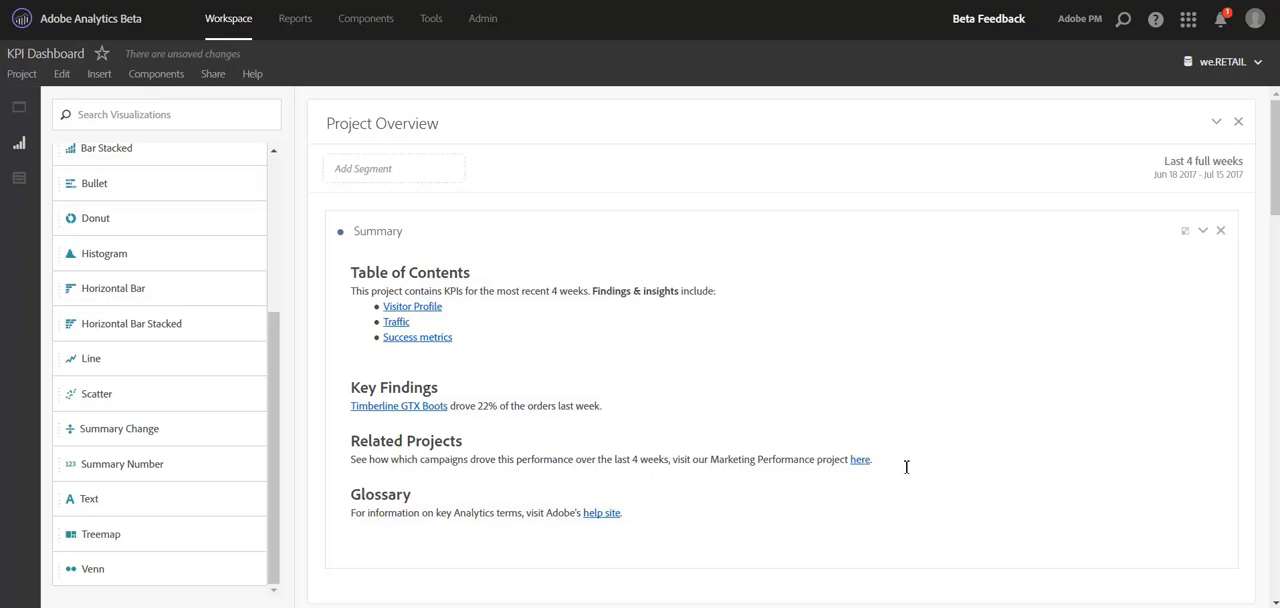
{"action": "mouse_move", "coordinate": [436, 460]}
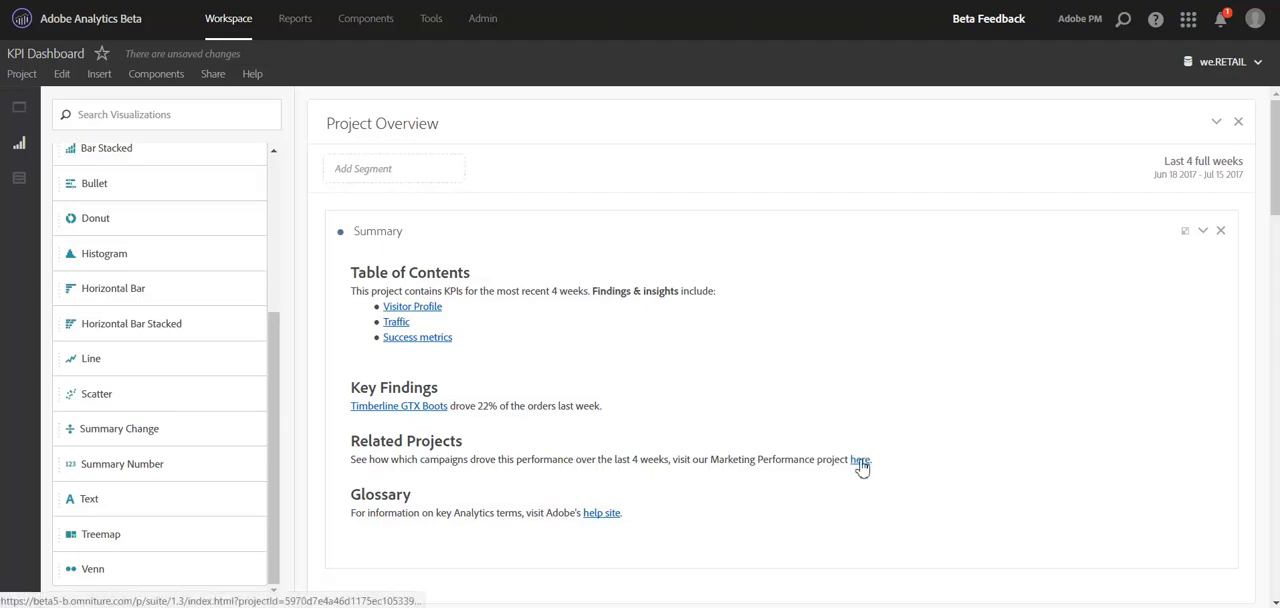
Follow the Related Projects 'here' link into the Marketing Performance project and review it.
{"action": "left_click", "coordinate": [860, 460]}
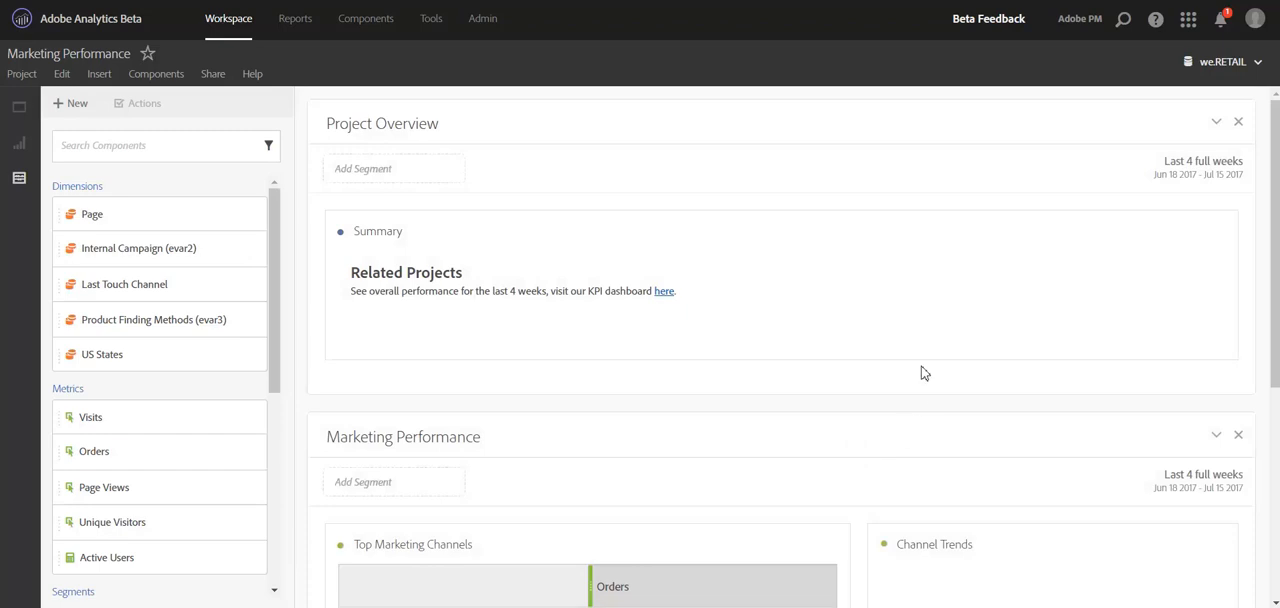
{"action": "scroll", "scroll_direction": "down", "scroll_amount": 3}
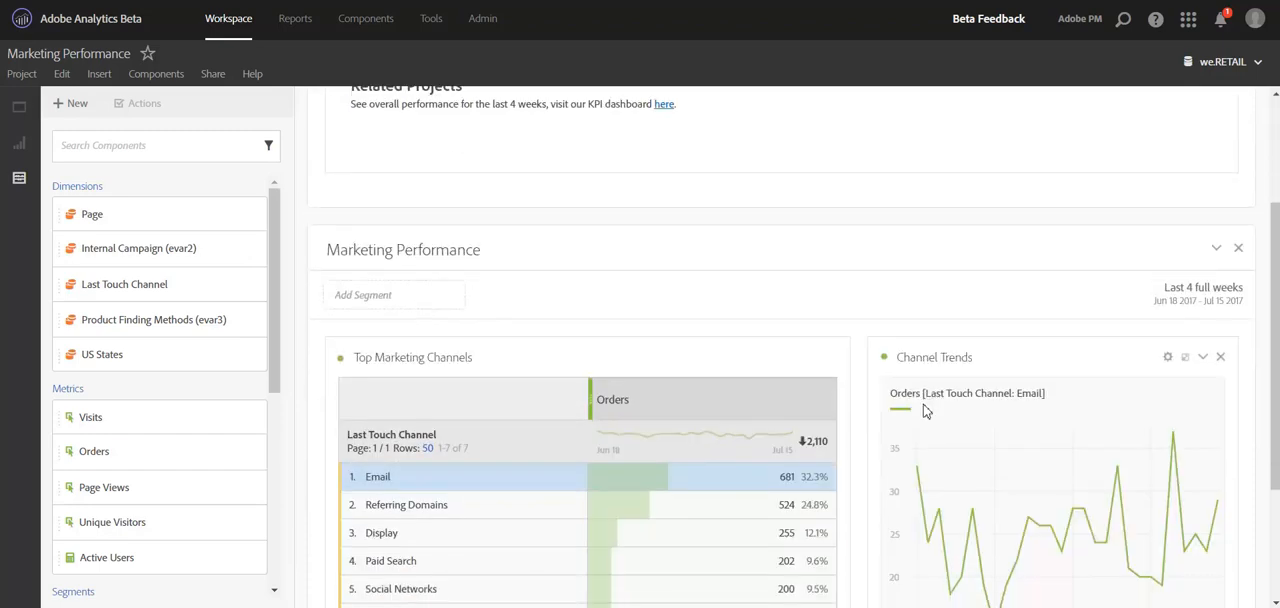